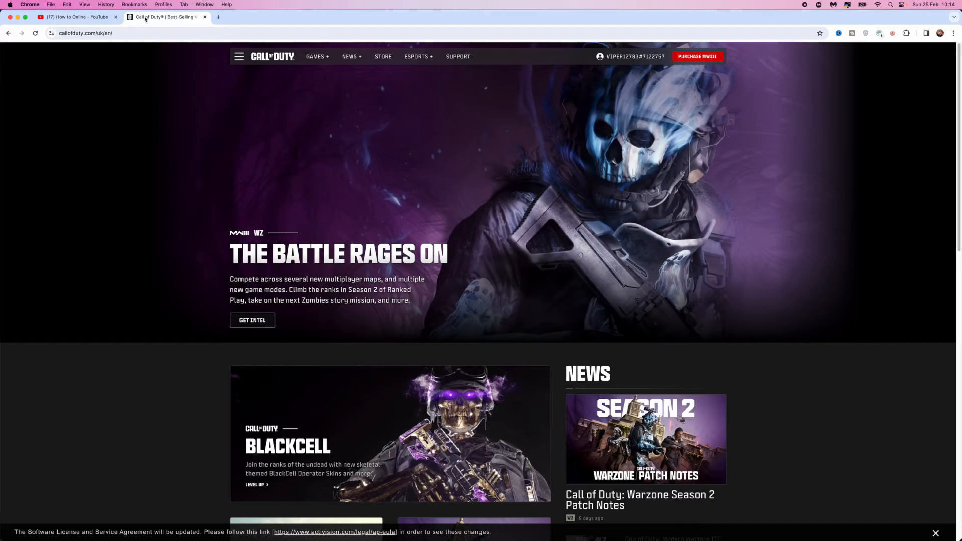
mouse_move(75, 43)
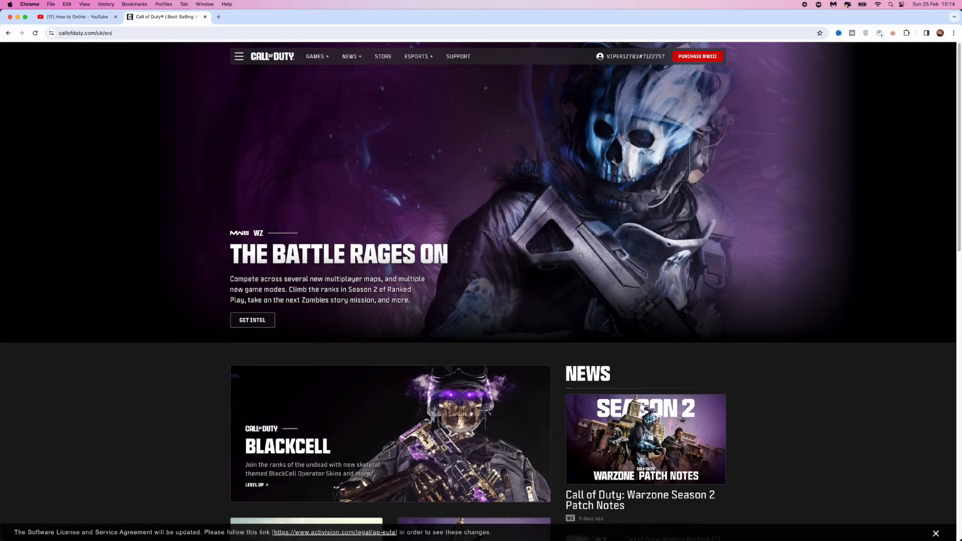
mouse_move(562, 139)
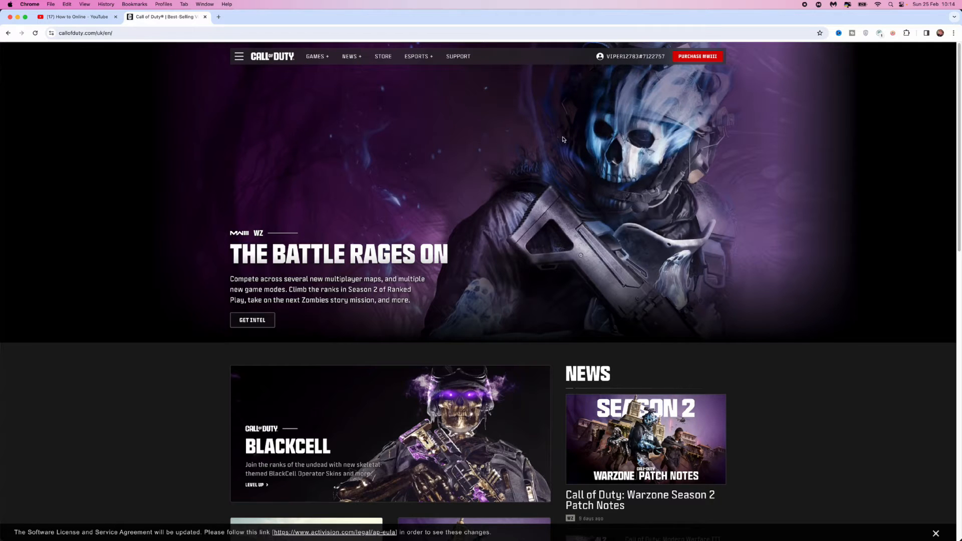
mouse_move(649, 61)
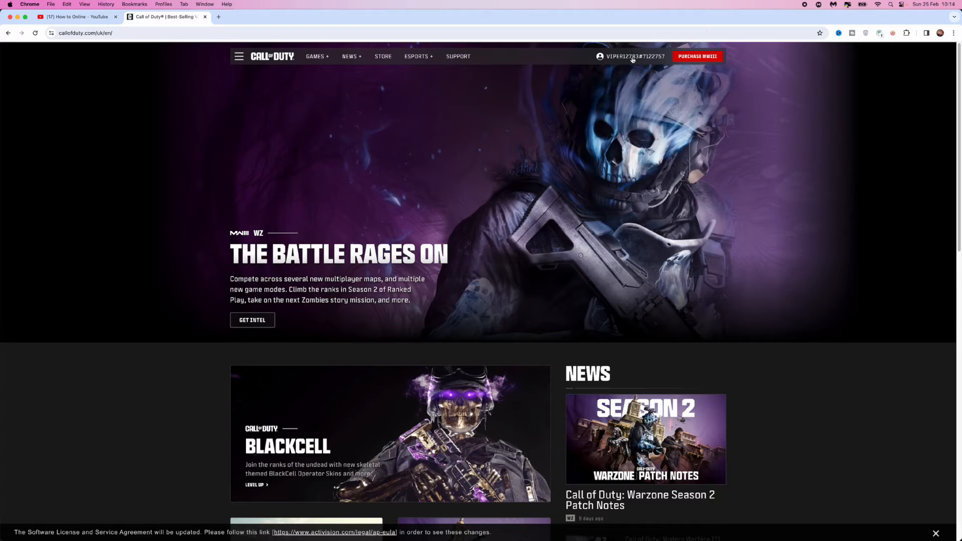
- Show the Activision ID account menu from the top-right username on callofduty.com
left_click(631, 56)
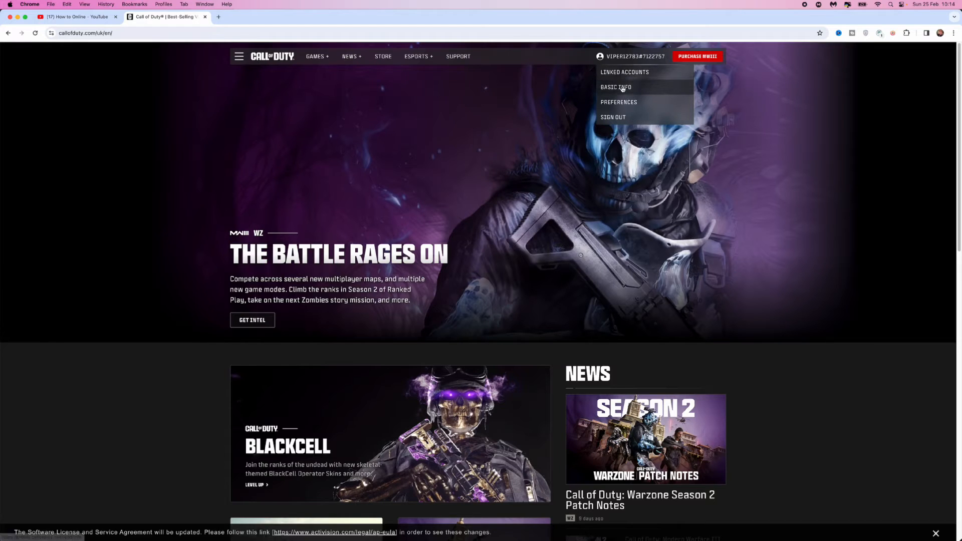
- Reach the Deactivate Activision Account section under Basic Info > Privacy & Security
left_click(615, 87)
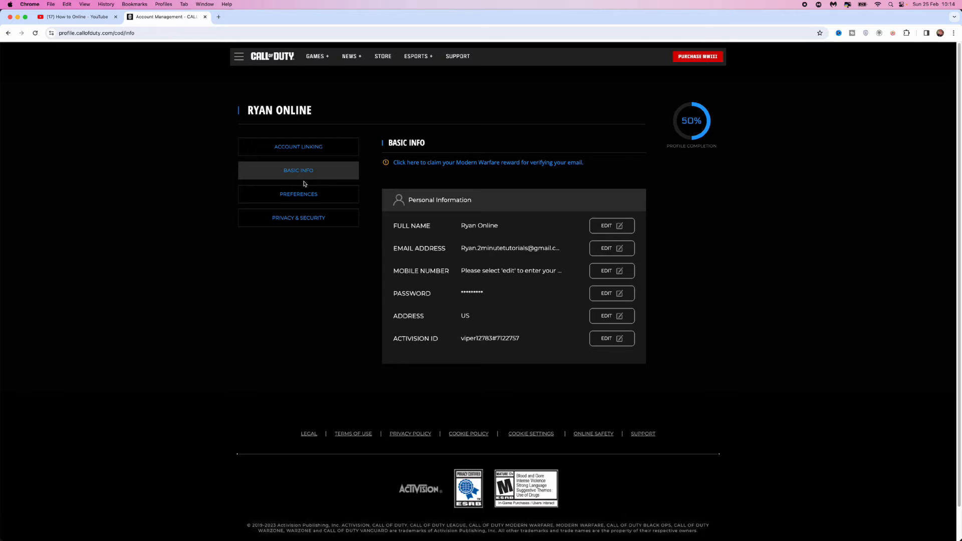
mouse_move(586, 179)
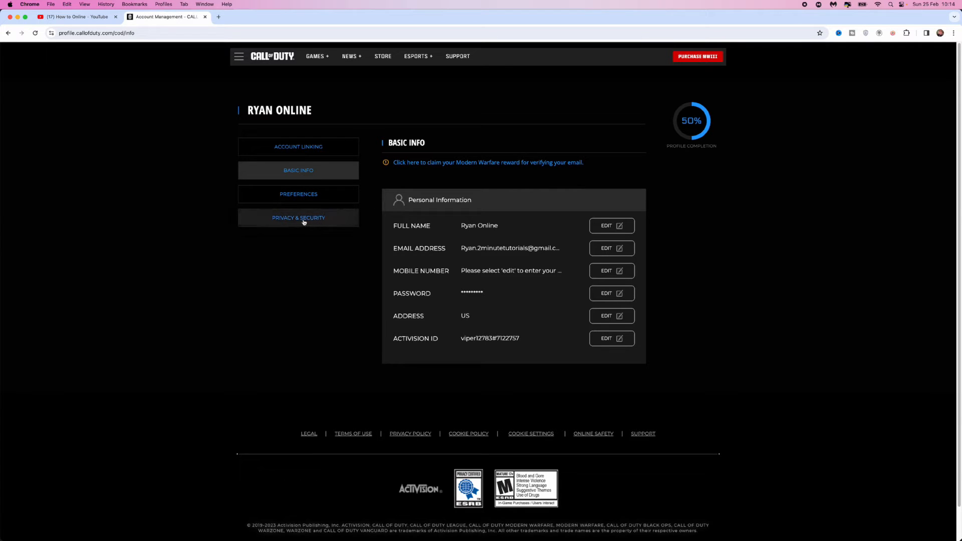
mouse_move(298, 219)
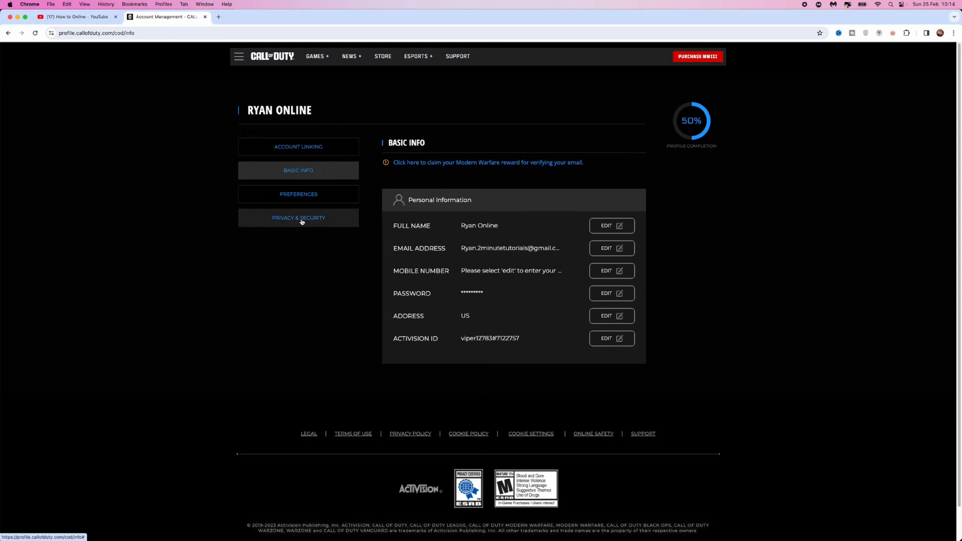
left_click(298, 218)
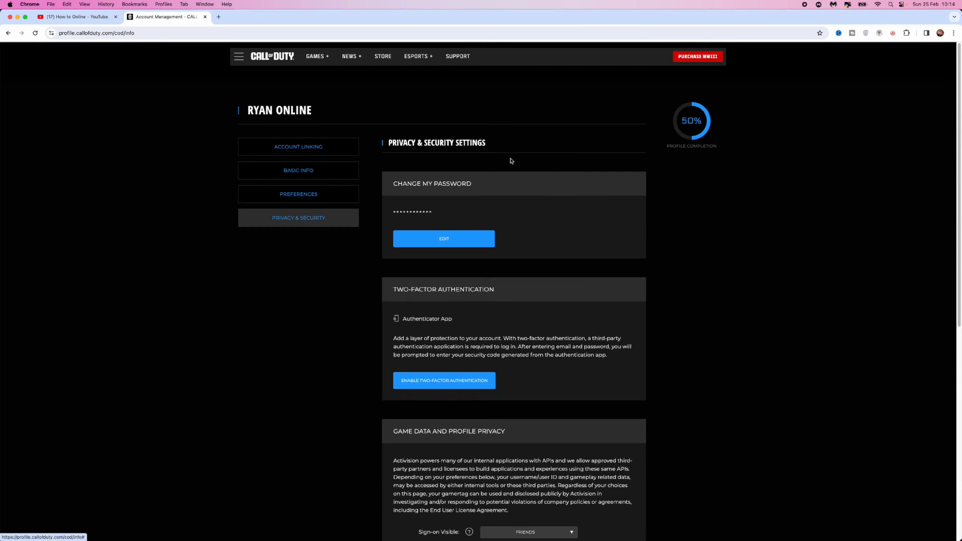
scroll("down", 3)
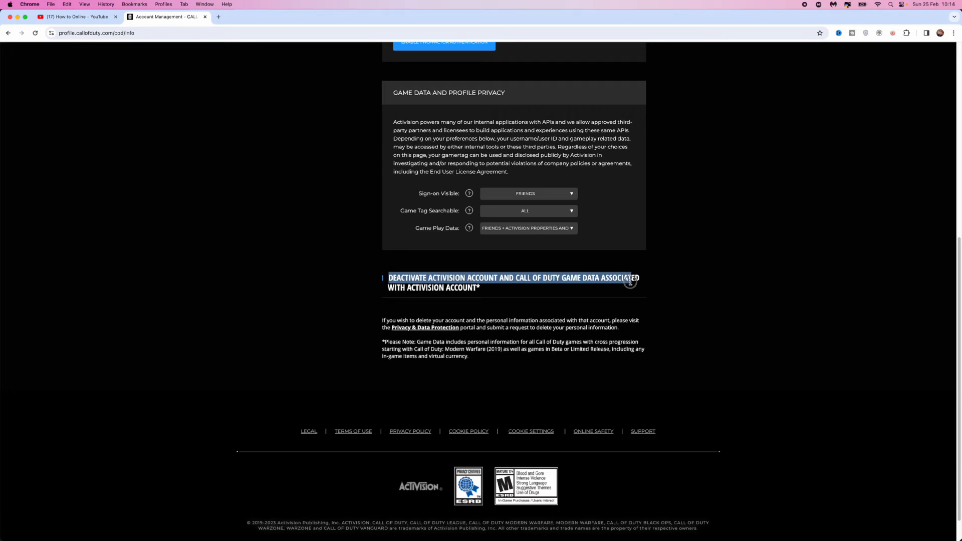
mouse_move(614, 308)
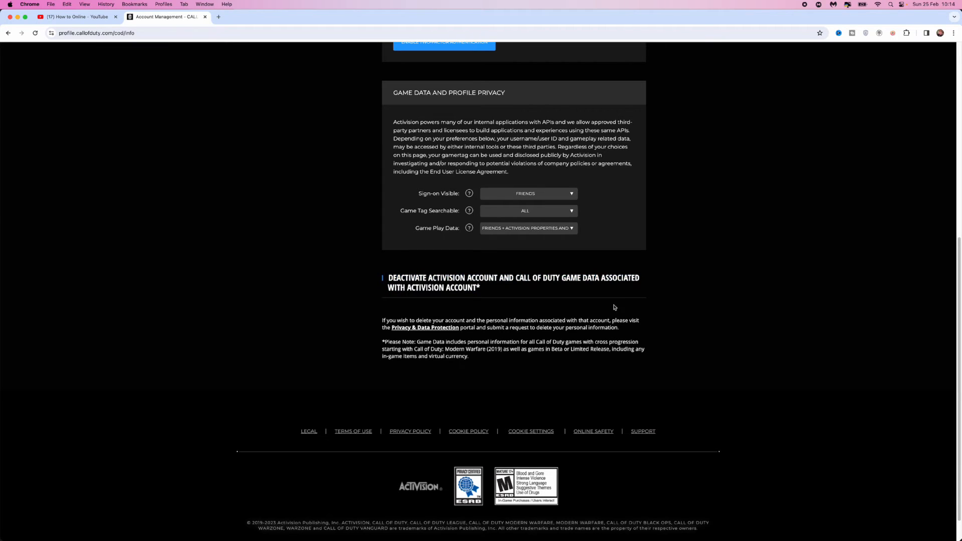
mouse_move(419, 330)
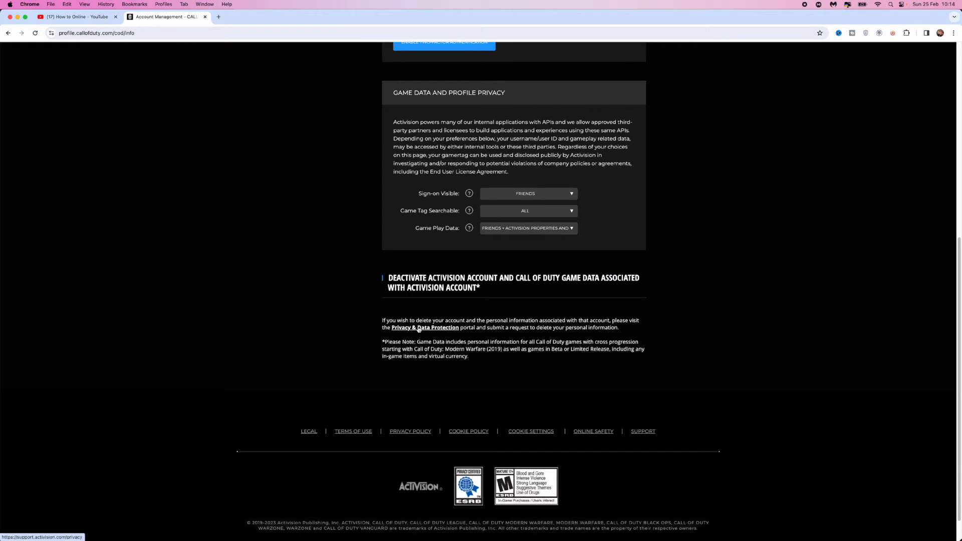
- Begin a new request on the Privacy & Data Protection portal
left_click(425, 327)
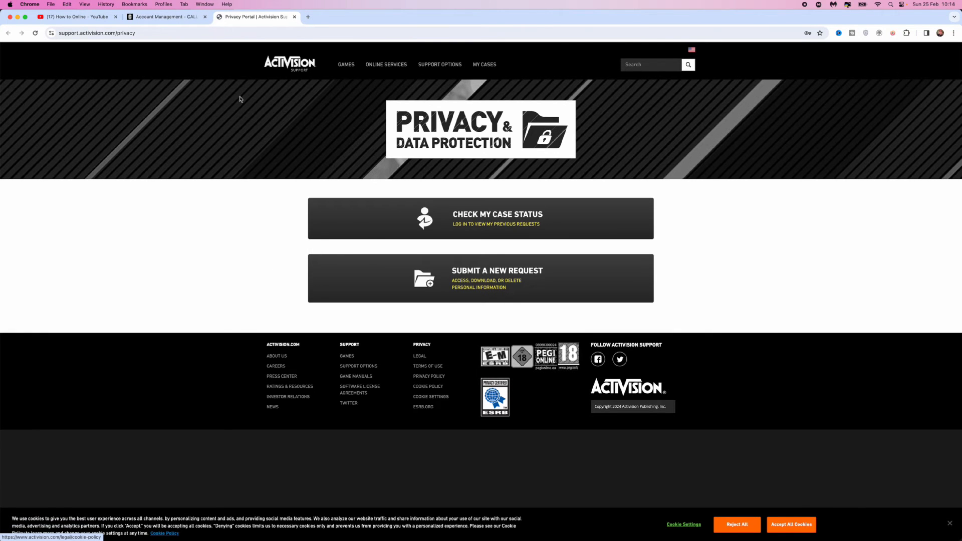
mouse_move(465, 291)
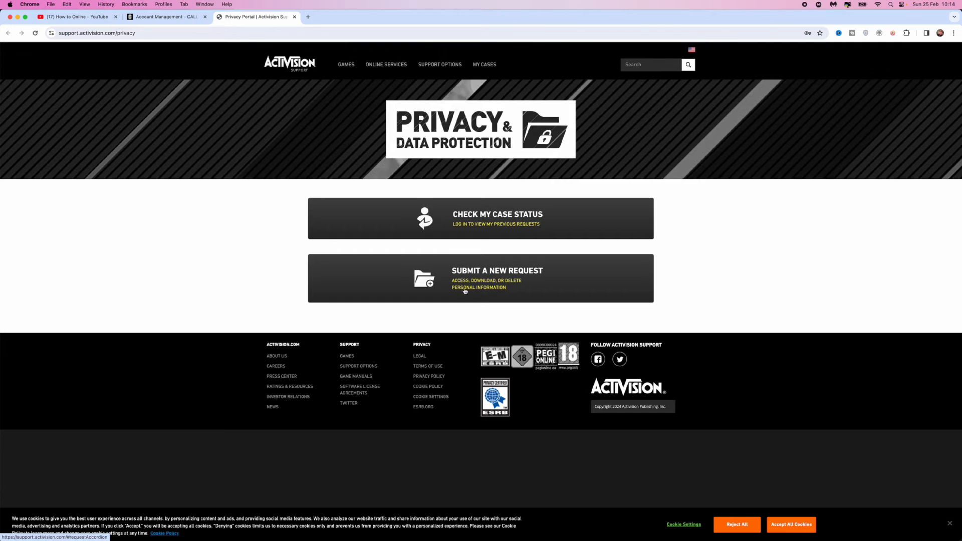
left_click(485, 284)
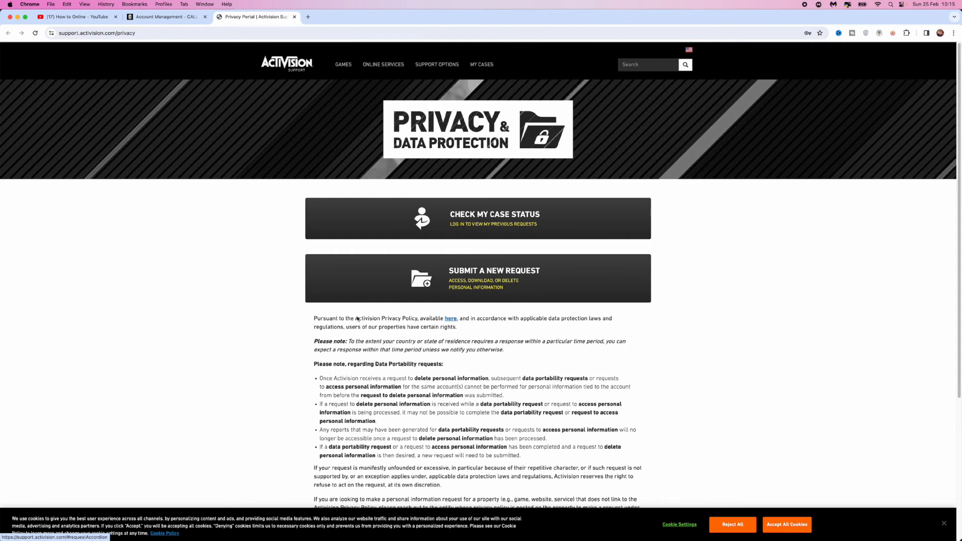
scroll("down", 3)
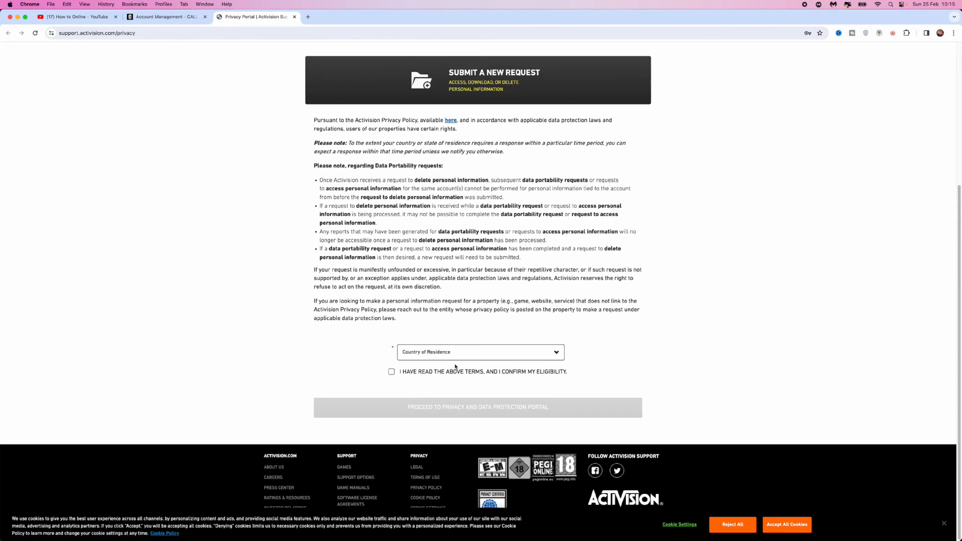
- Set Country of Residence to United Kingdom and confirm the terms and eligibility checkbox
left_click(480, 352)
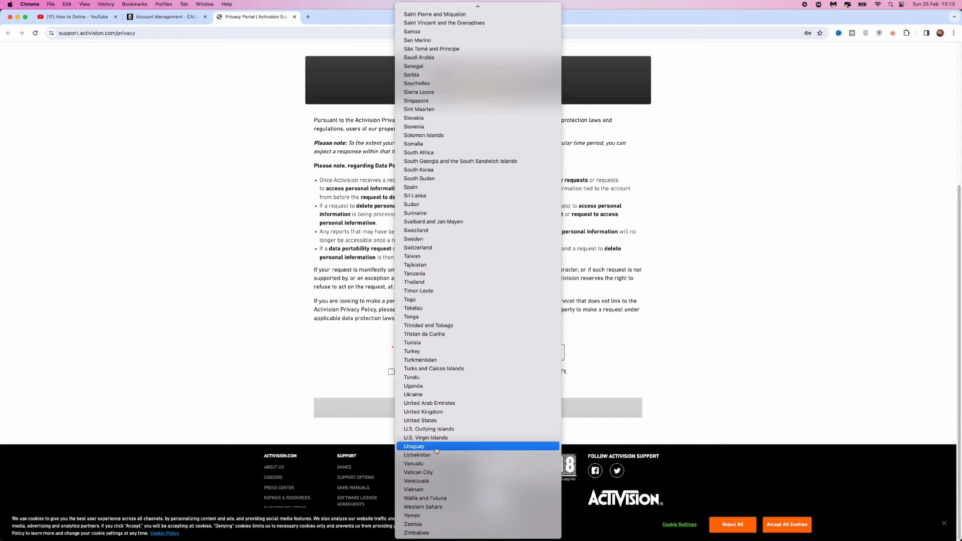
left_click(420, 412)
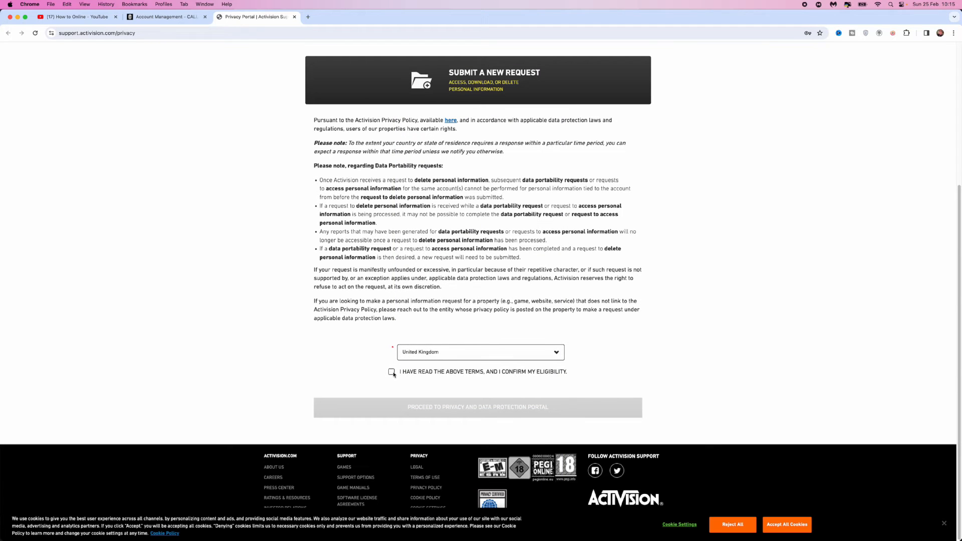
left_click(392, 372)
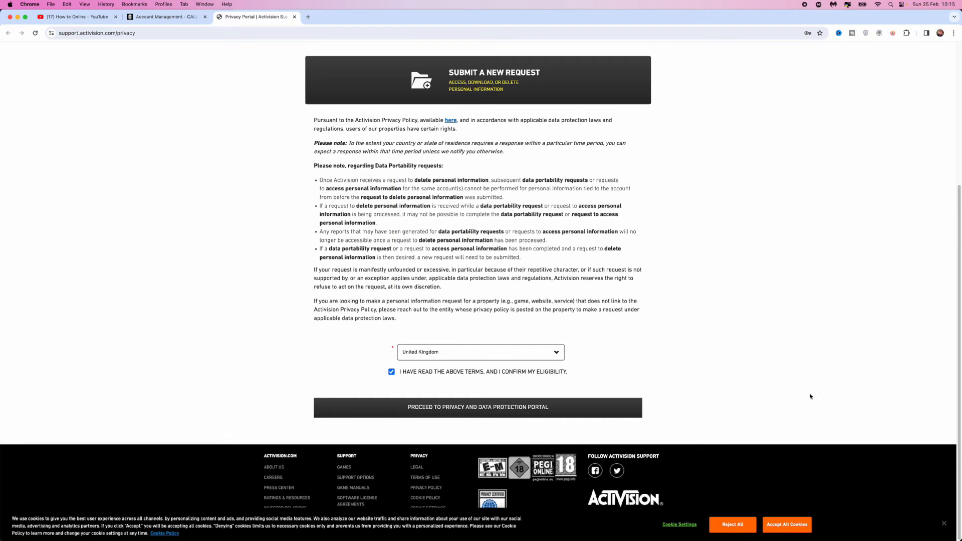
mouse_move(461, 411)
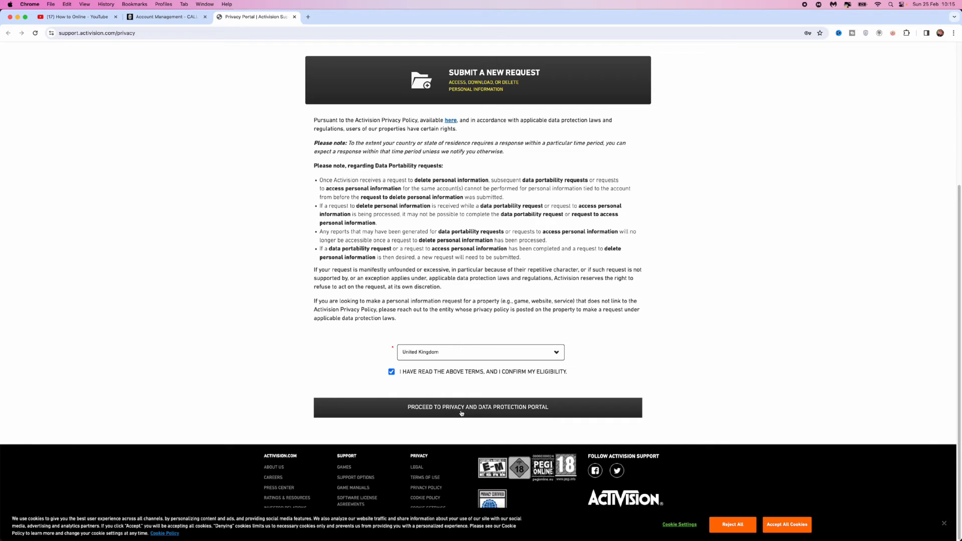
mouse_move(471, 414)
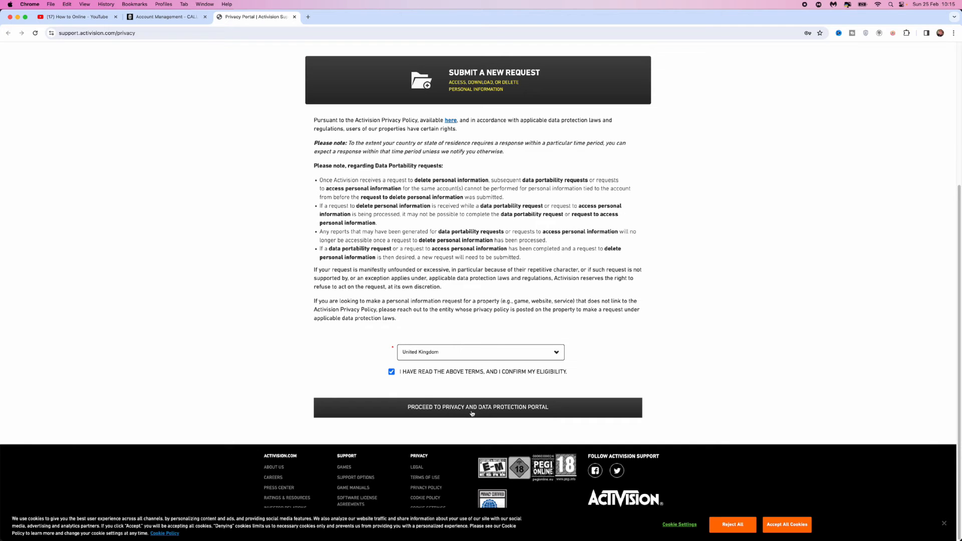
- Enter the portal and choose Delete My Personal Information as the request type
left_click(477, 407)
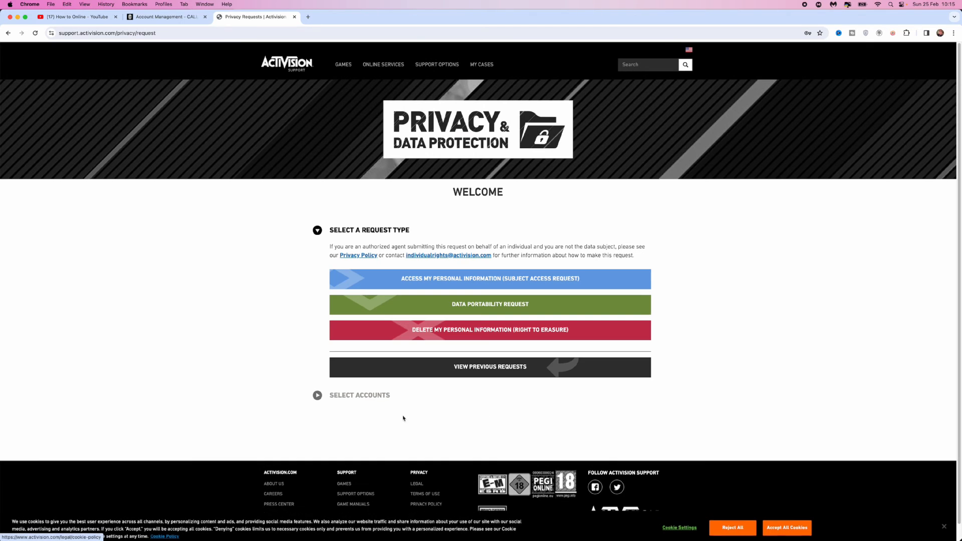
mouse_move(439, 335)
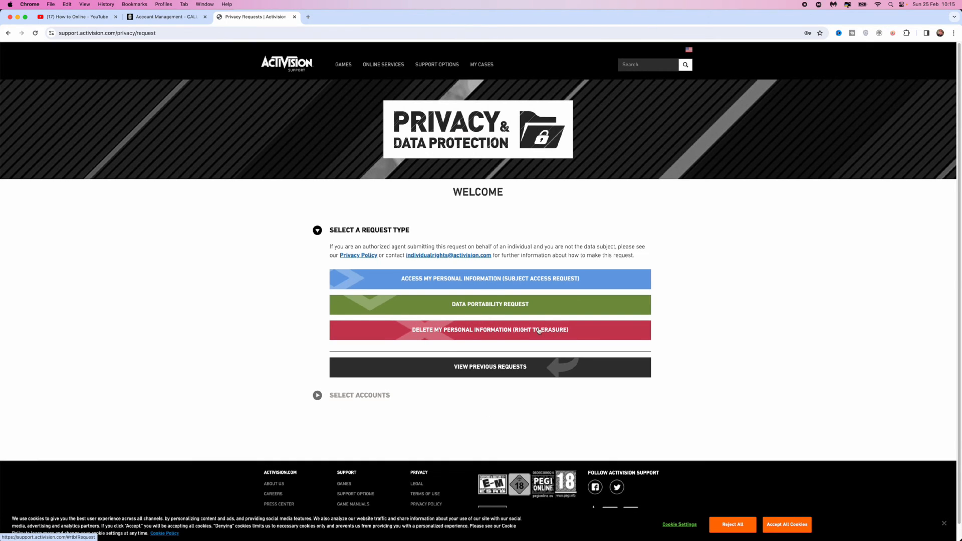
left_click(490, 330)
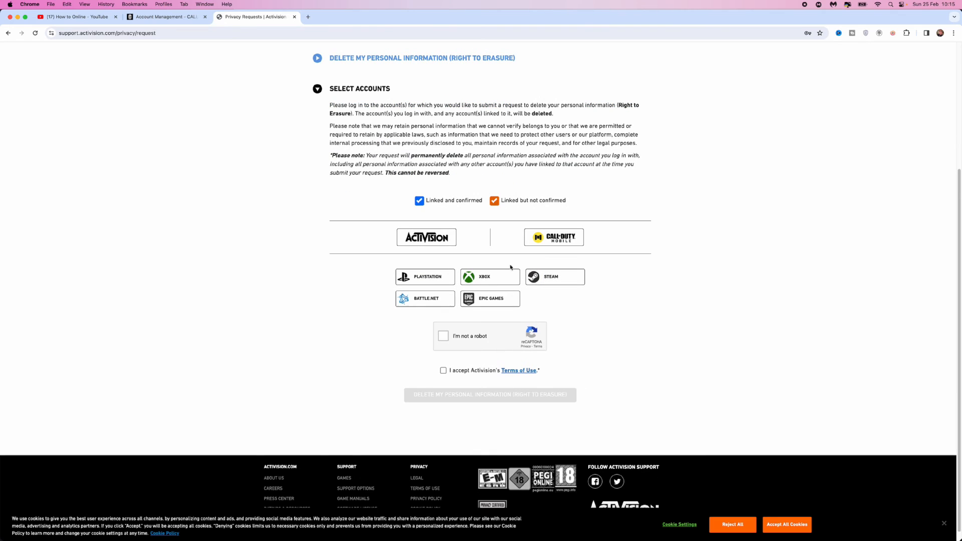
- Log in with the Activision account, passing reCAPTCHA, to attach it to the request
left_click(426, 237)
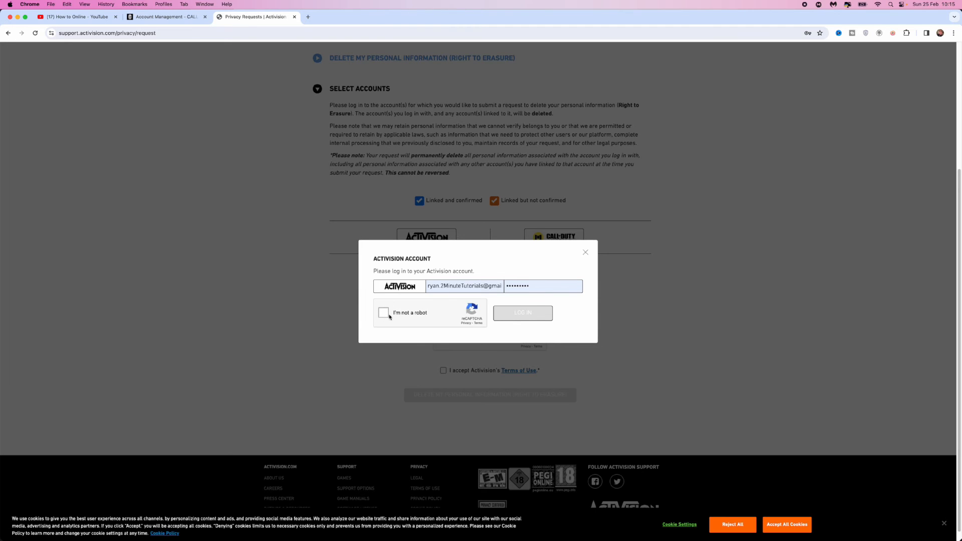
left_click(384, 313)
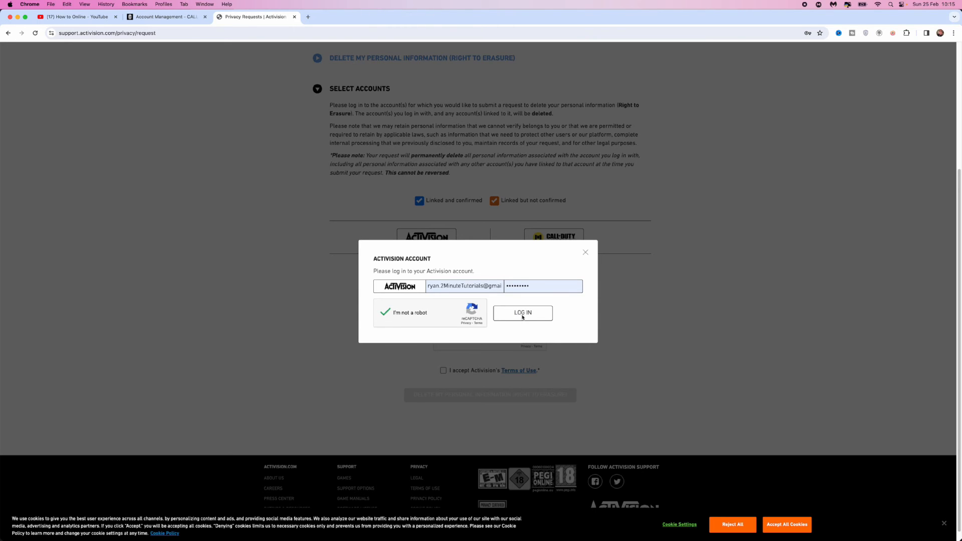
left_click(522, 313)
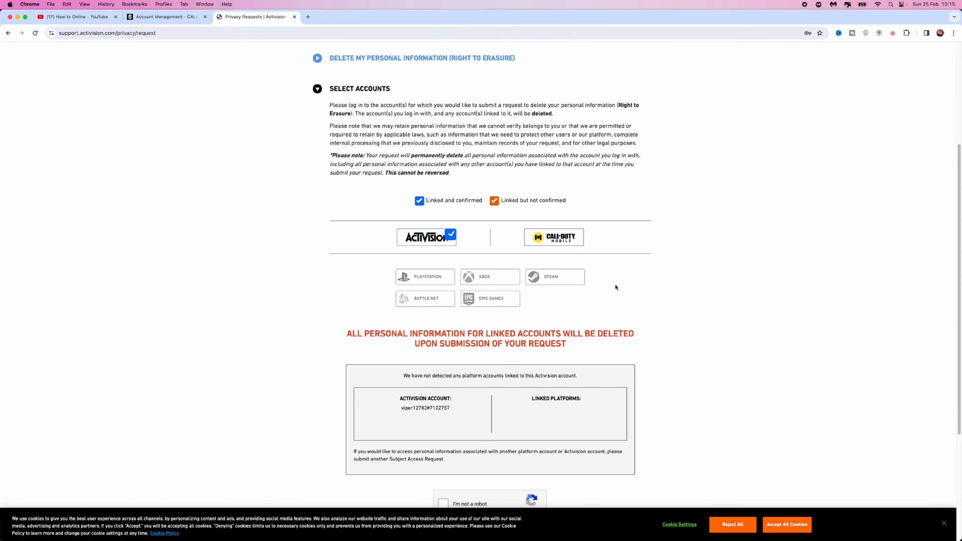
- Pass the 'I'm not a robot' check and accept Activision's Terms of Use
scroll("down", 3)
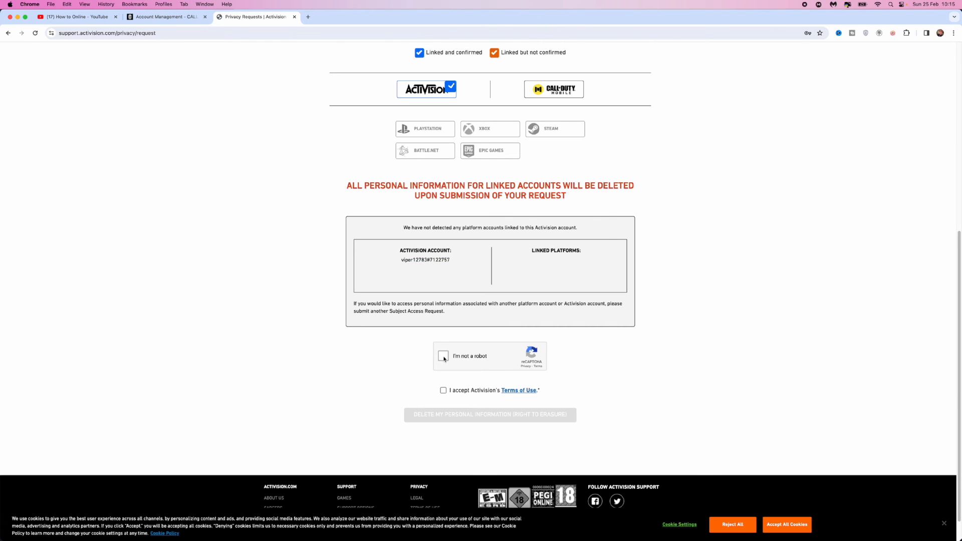
left_click(443, 356)
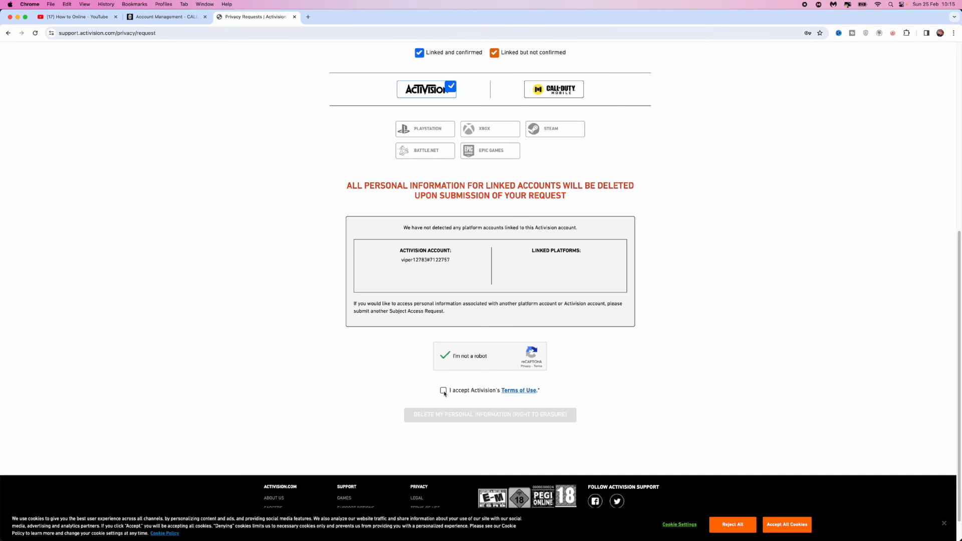
left_click(443, 390)
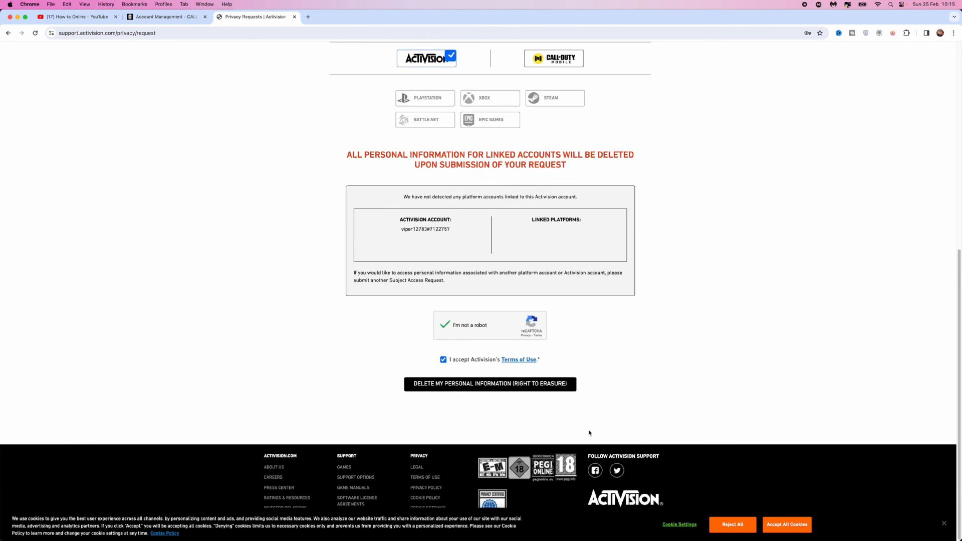
mouse_move(437, 395)
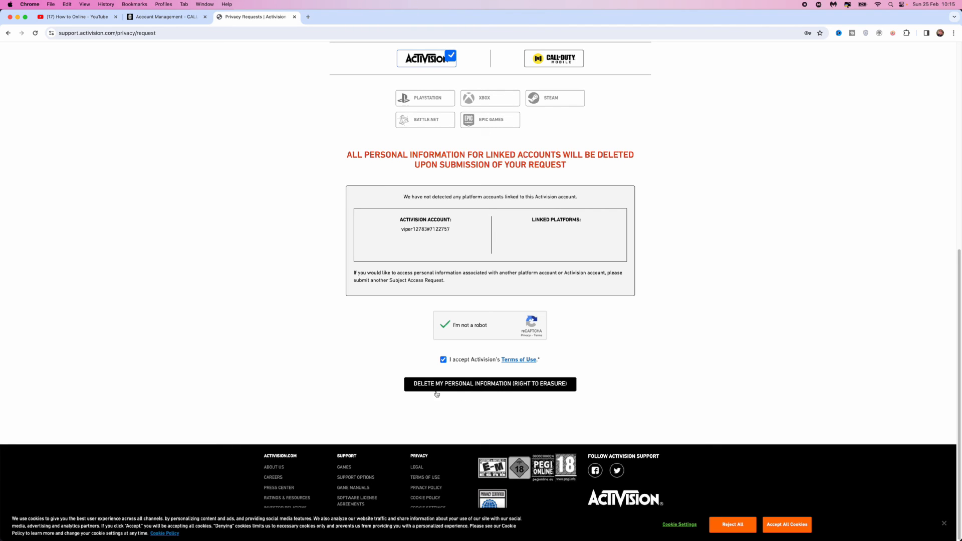
mouse_move(532, 391)
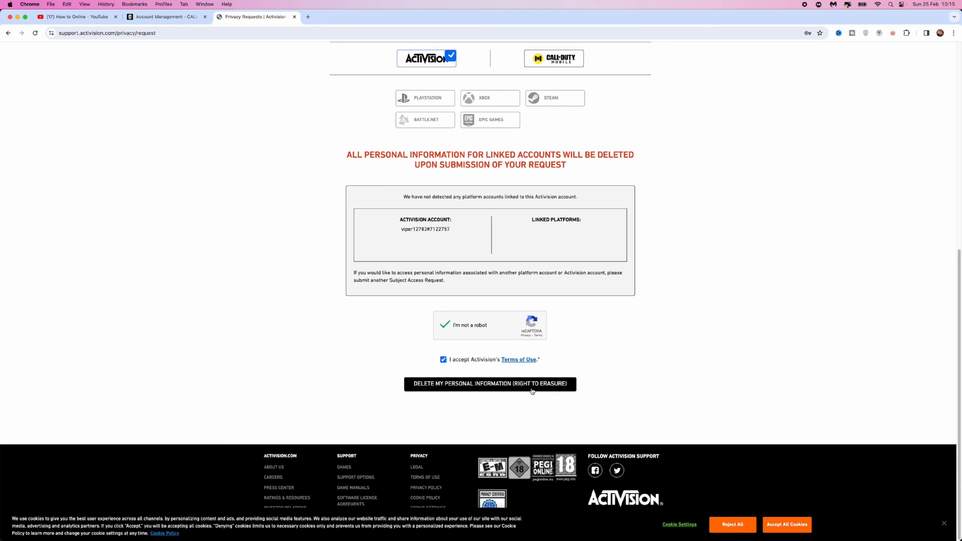